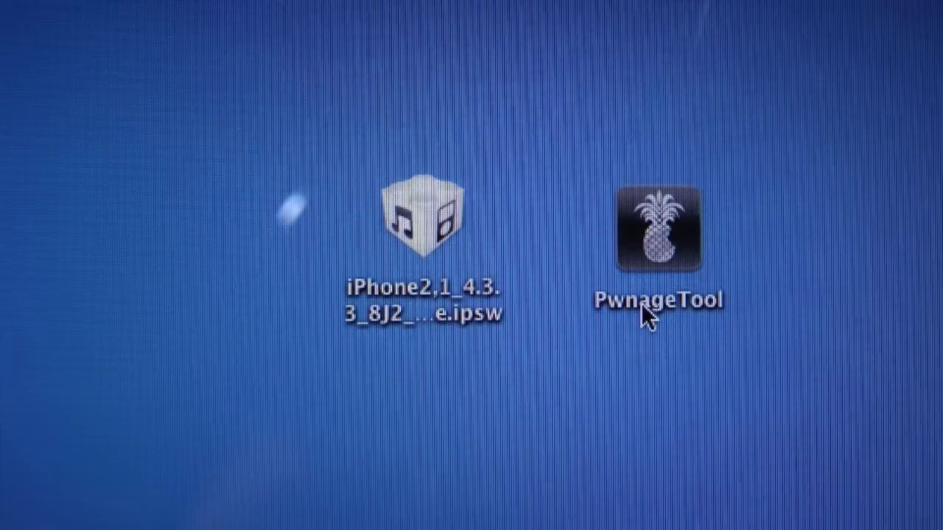
{"action": "mouse_move", "coordinate": [538, 386]}
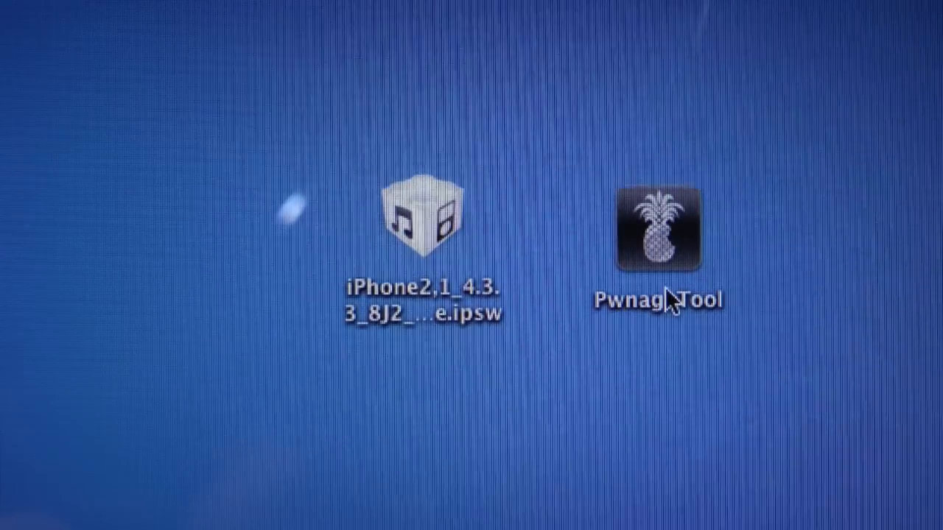
{"action": "mouse_move", "coordinate": [656, 342]}
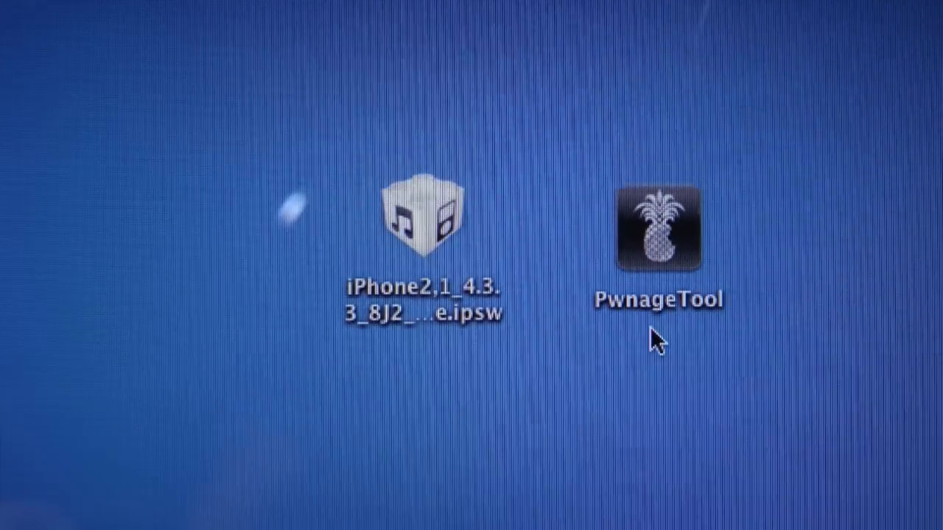
- Launch PwnageTool, dismiss the copyright notice, and continue in Expert mode for iPhone
{"action": "double_click", "coordinate": [660, 236]}
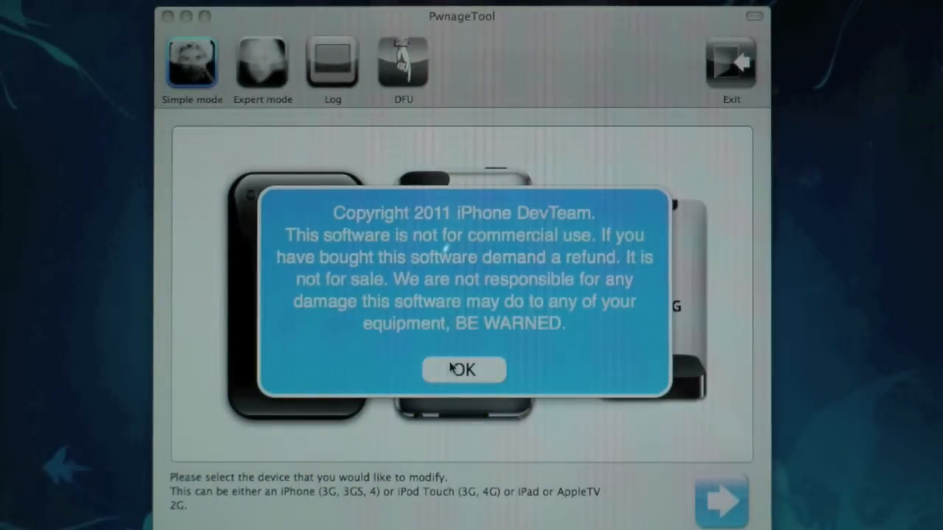
{"action": "left_click", "coordinate": [463, 370]}
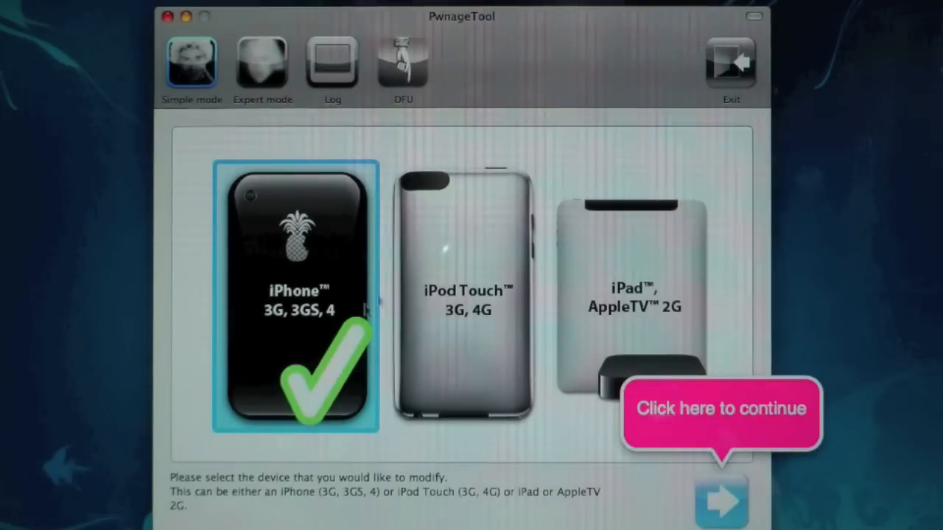
{"action": "left_click", "coordinate": [263, 62]}
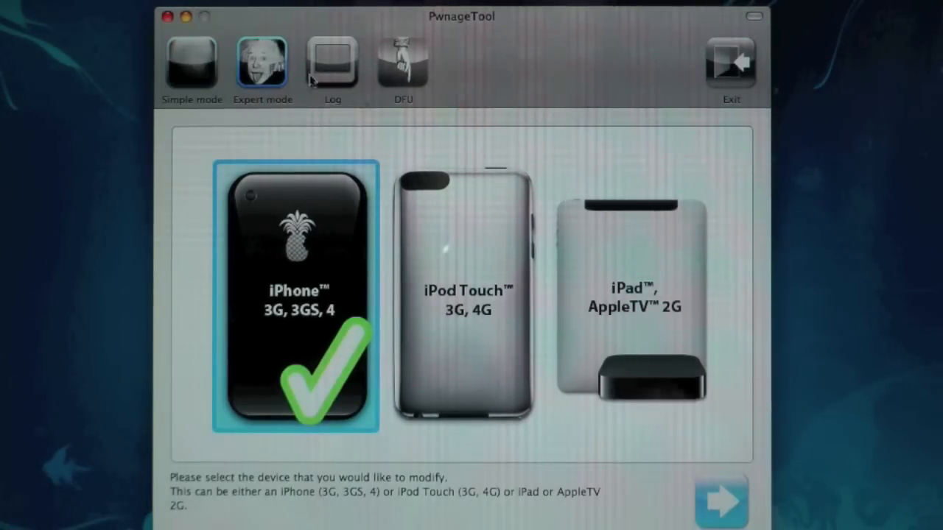
{"action": "left_click", "coordinate": [720, 501]}
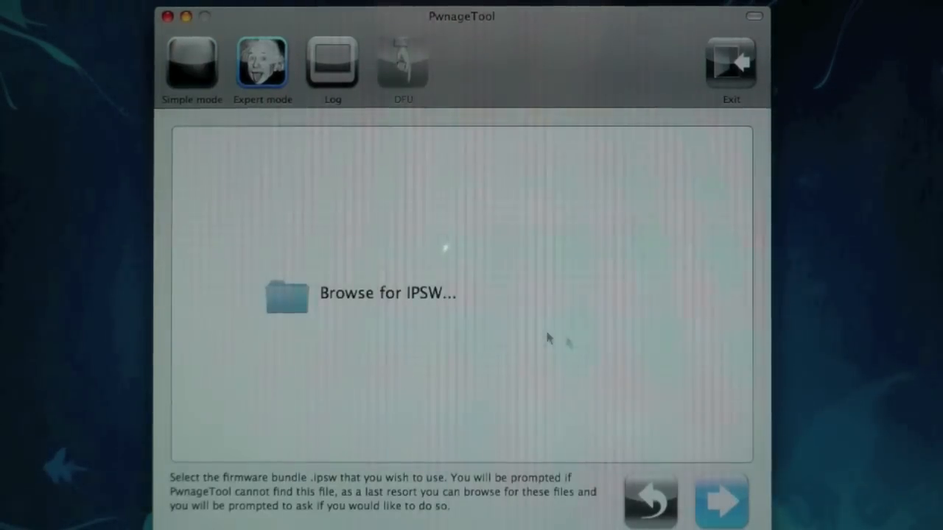
- Load iPhone2,1_4.3.3_8J2_Restore.ipsw from the Desktop as the base firmware
{"action": "left_click", "coordinate": [285, 294]}
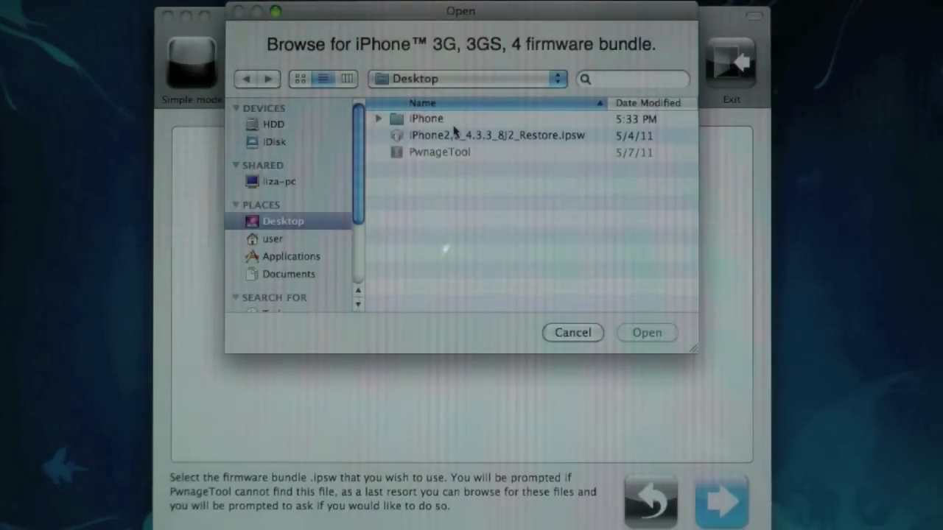
{"action": "left_click", "coordinate": [497, 135]}
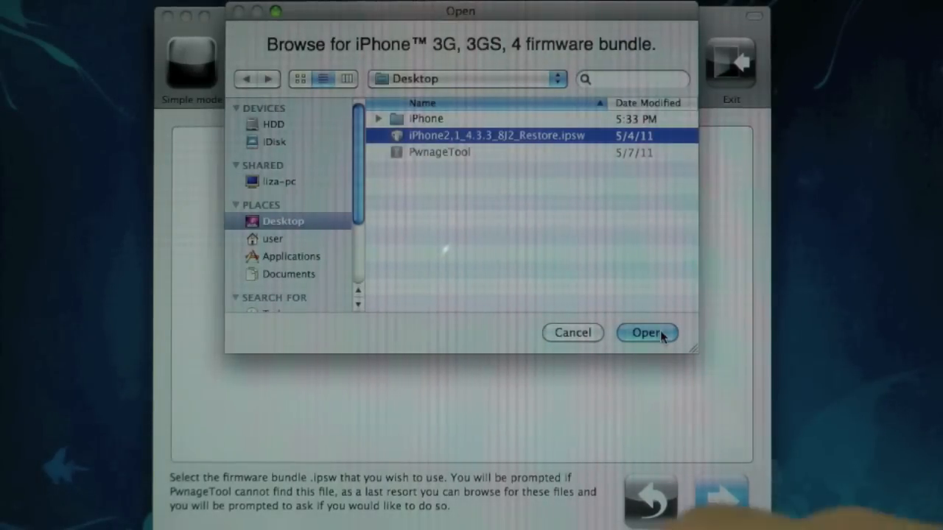
{"action": "left_click", "coordinate": [647, 333]}
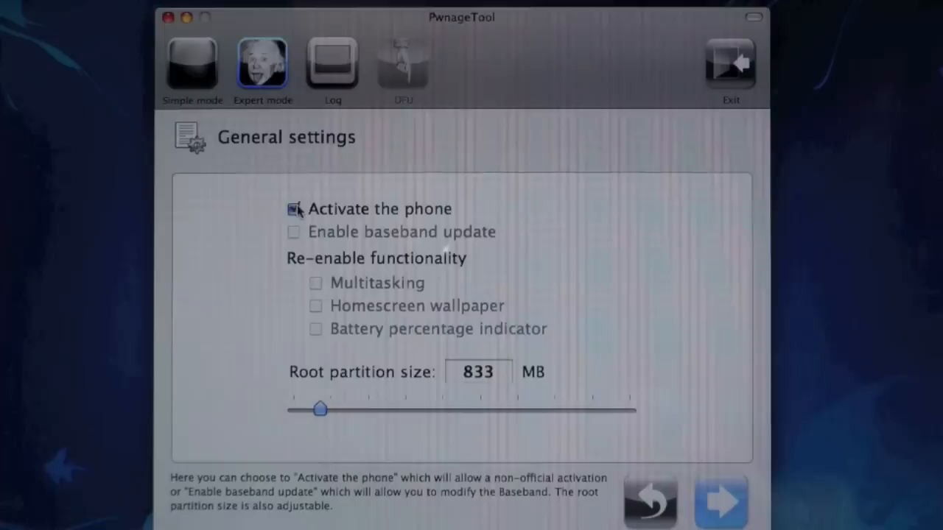
- Keep Activate the phone ticked and skip the Cydia settings to reach Build
{"action": "left_click", "coordinate": [294, 208]}
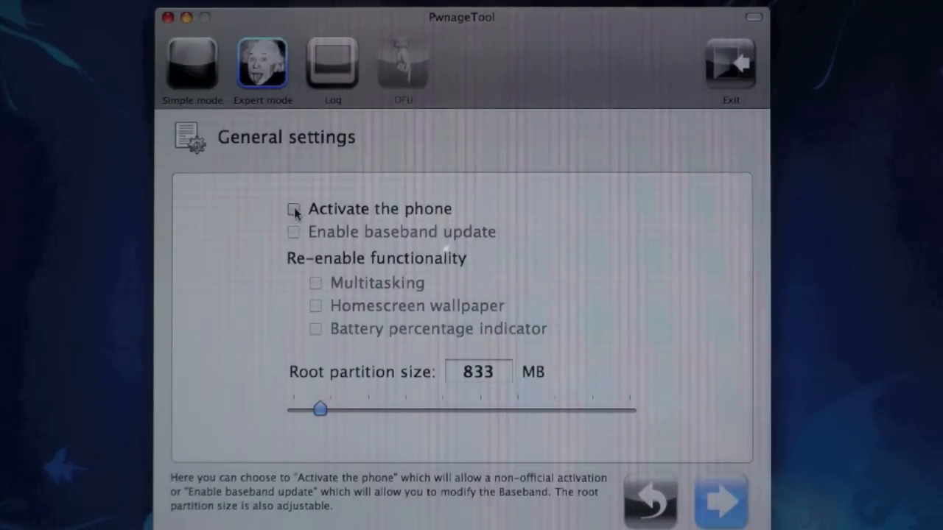
{"action": "left_click", "coordinate": [295, 208]}
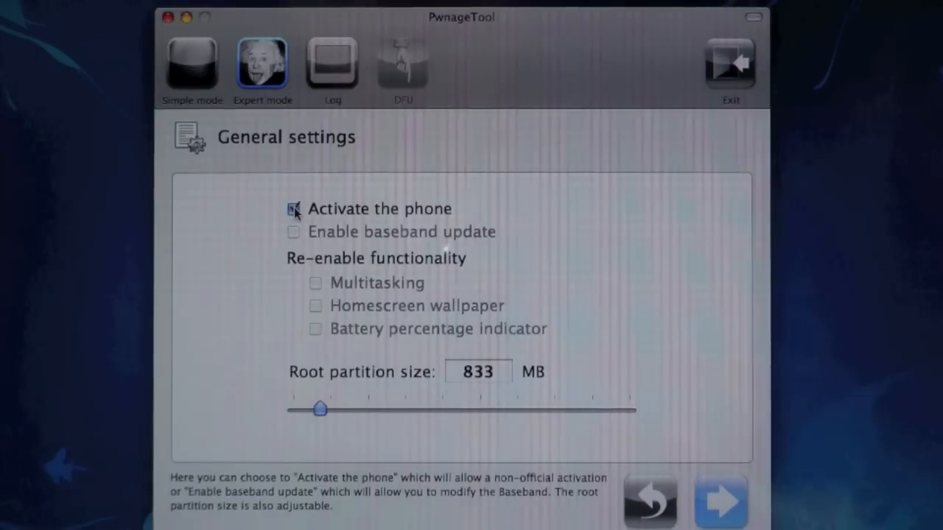
{"action": "left_click", "coordinate": [294, 209]}
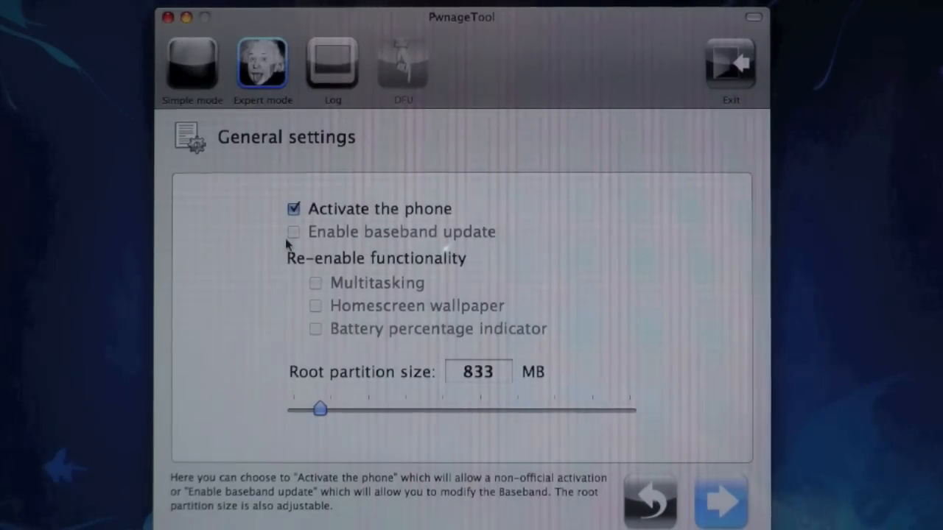
{"action": "left_click", "coordinate": [719, 503]}
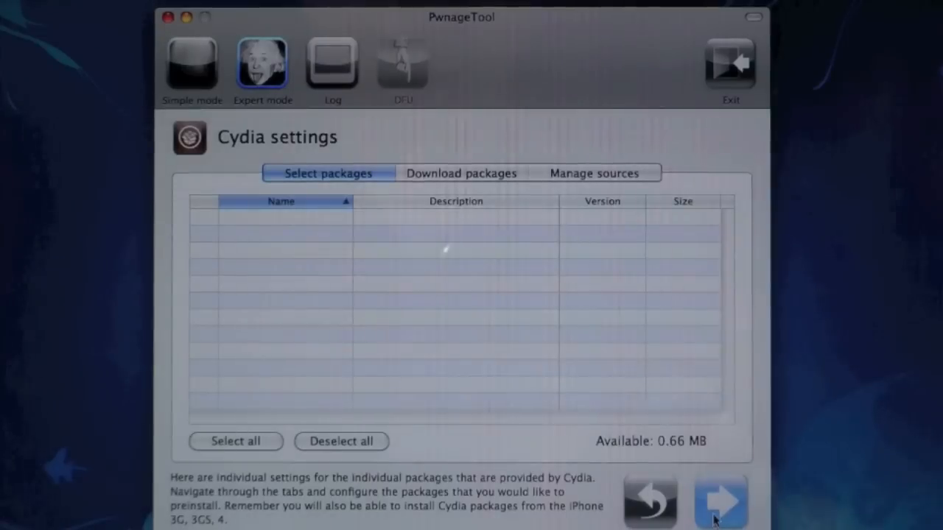
{"action": "left_click", "coordinate": [718, 501]}
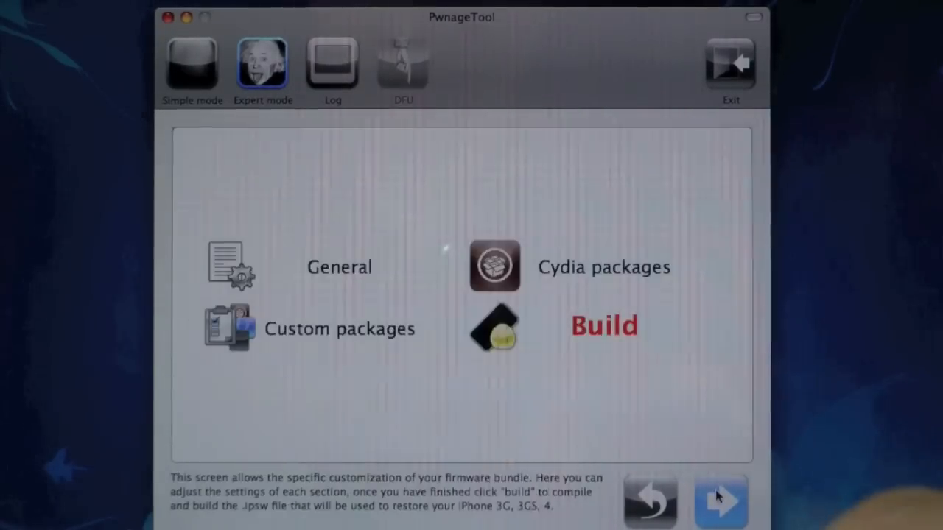
- Build iPhone2,1_4.3.3_8J2_Custom_Restore.ipsw and save it to the Desktop
{"action": "left_click", "coordinate": [604, 327]}
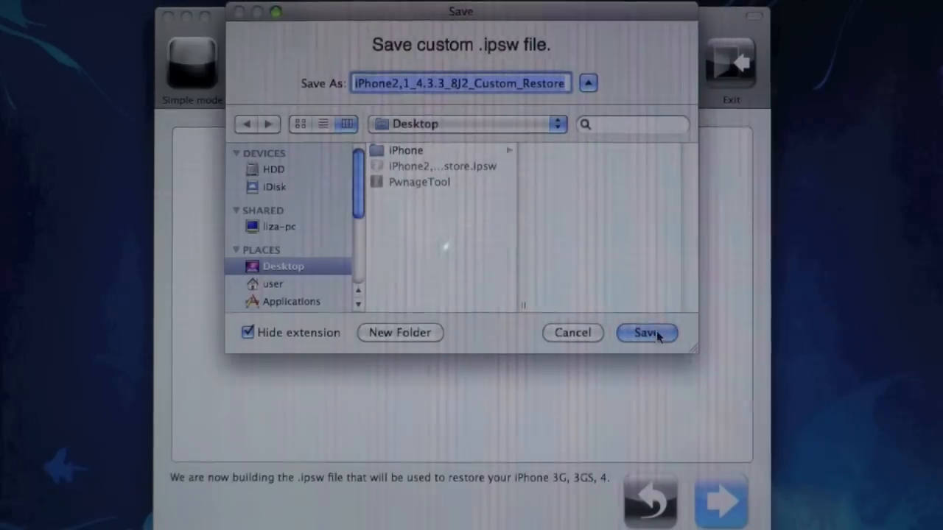
{"action": "left_click", "coordinate": [646, 333]}
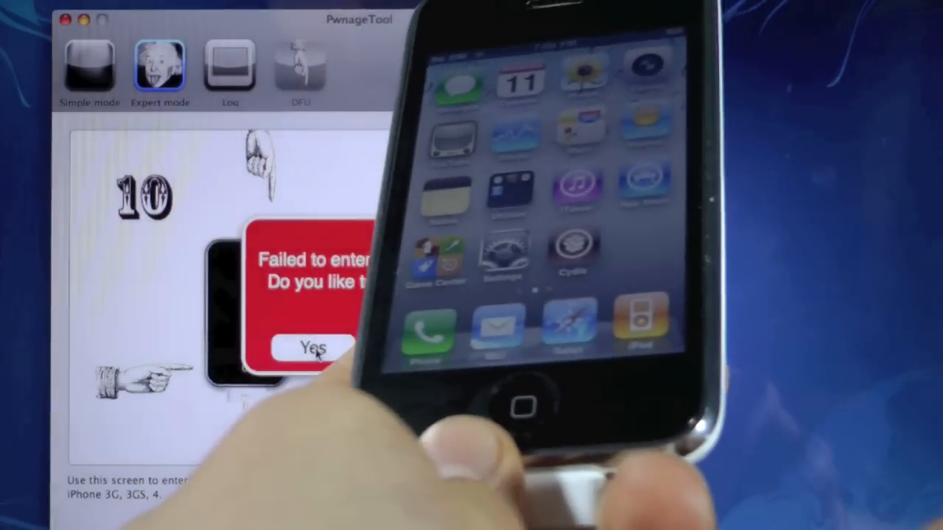
- Retry the DFU entry sequence after the failed attempt until the iPhone enters DFU
{"action": "left_click", "coordinate": [312, 347]}
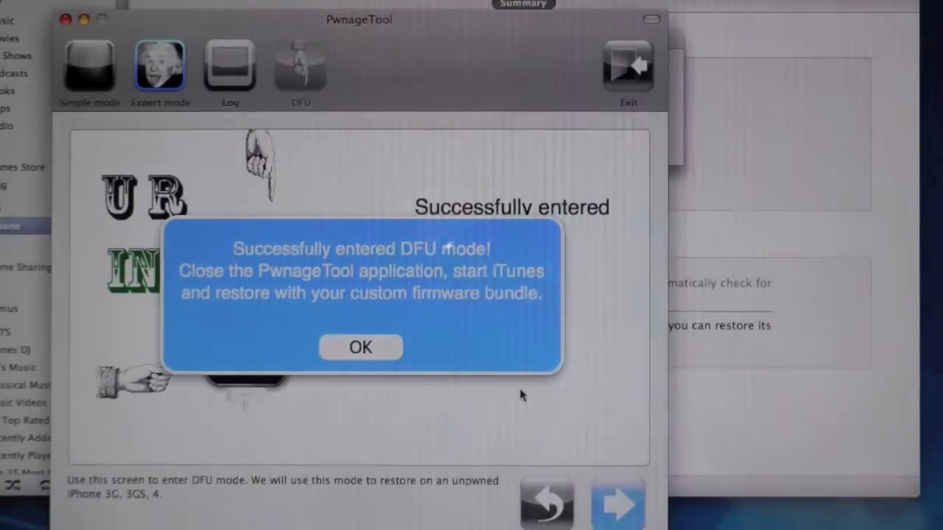
- Dismiss PwnageTool's DFU success message and iTunes' recovery mode alert
{"action": "left_click", "coordinate": [361, 347]}
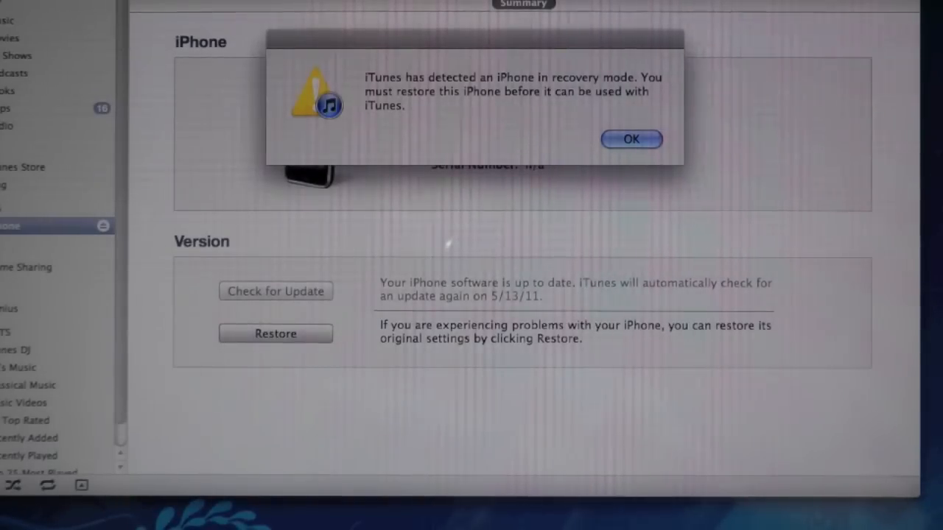
{"action": "left_click", "coordinate": [631, 139]}
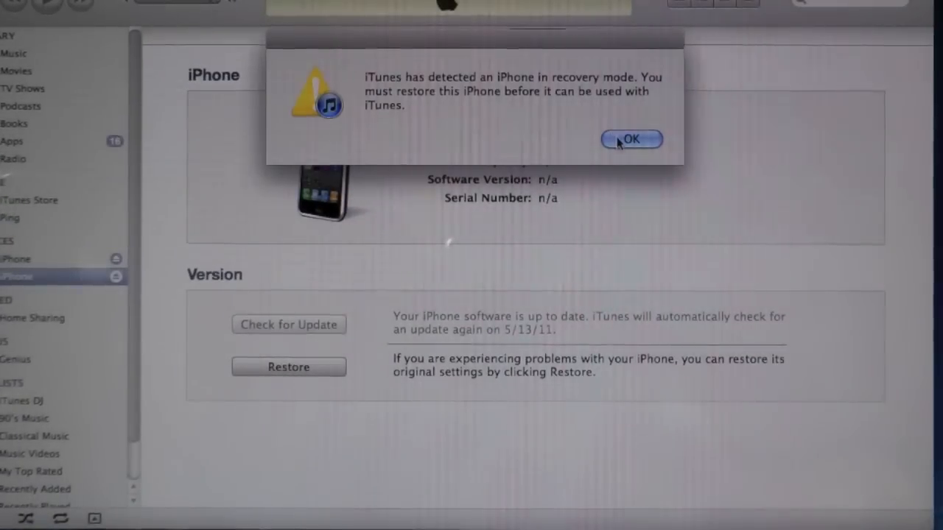
{"action": "left_click", "coordinate": [633, 140]}
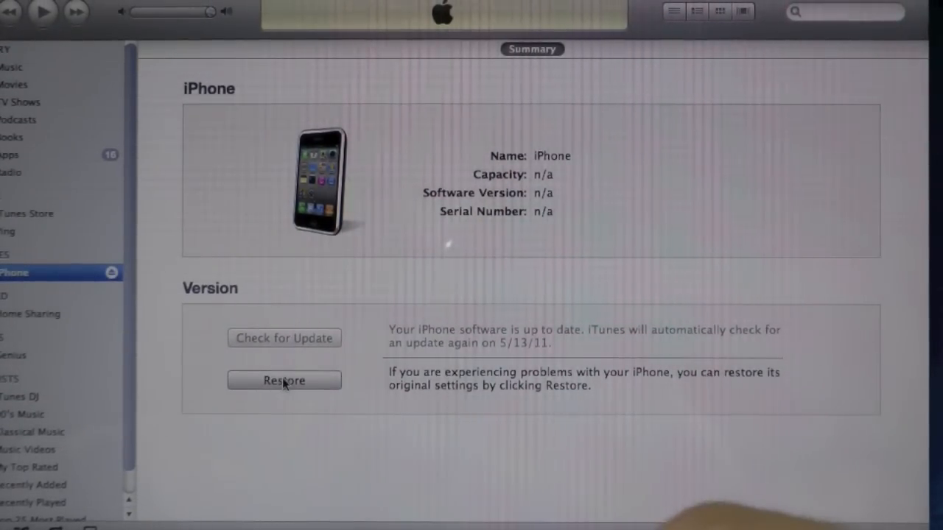
- Option-click Restore, choose the custom 4.3.3 restore IPSW from the Desktop, and confirm
{"action": "left_click", "coordinate": [284, 381]}
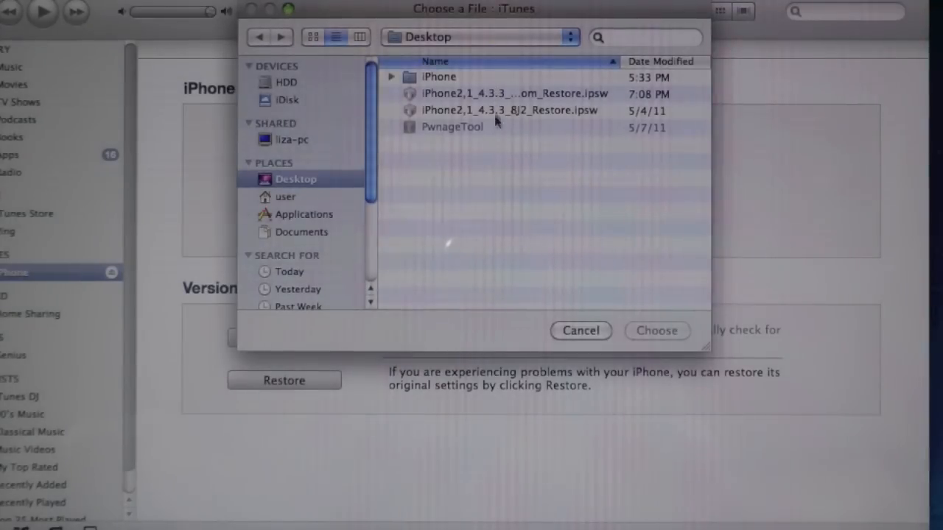
{"action": "left_click", "coordinate": [509, 93]}
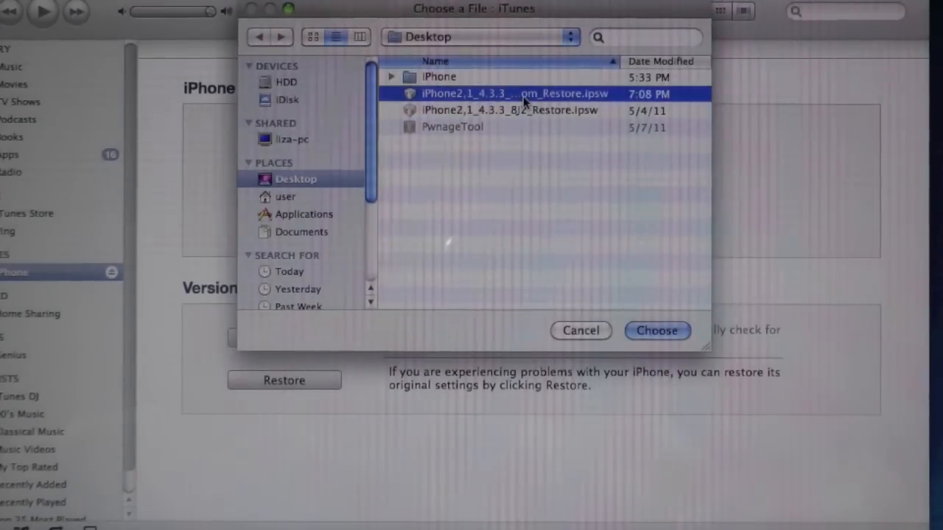
{"action": "left_click", "coordinate": [657, 330]}
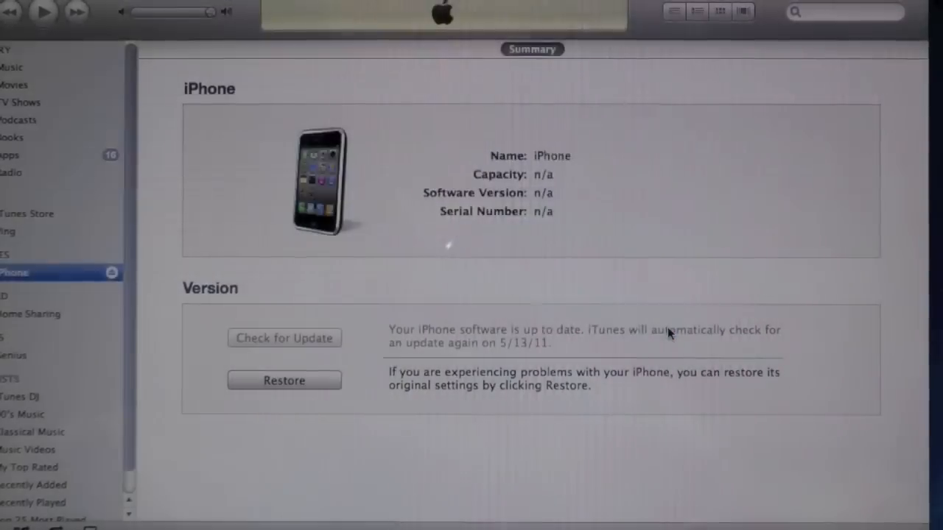
{"action": "left_click", "coordinate": [284, 380]}
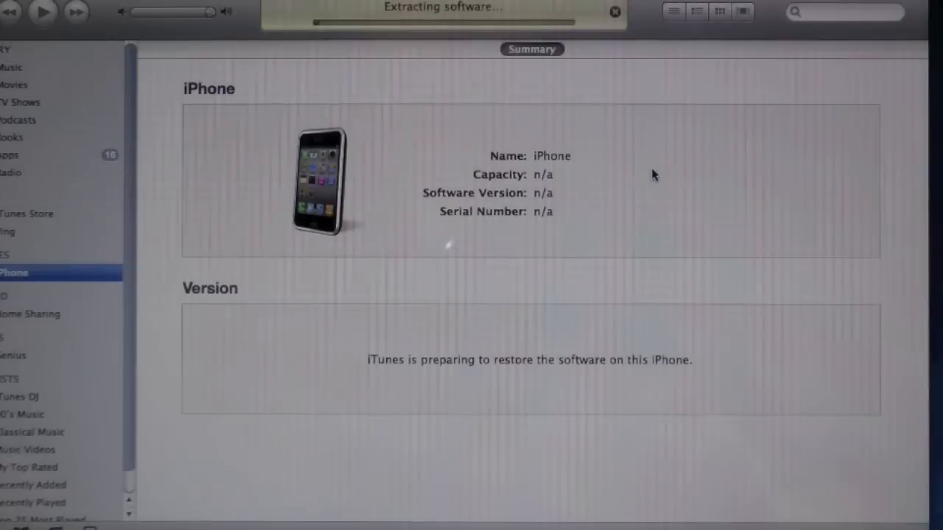